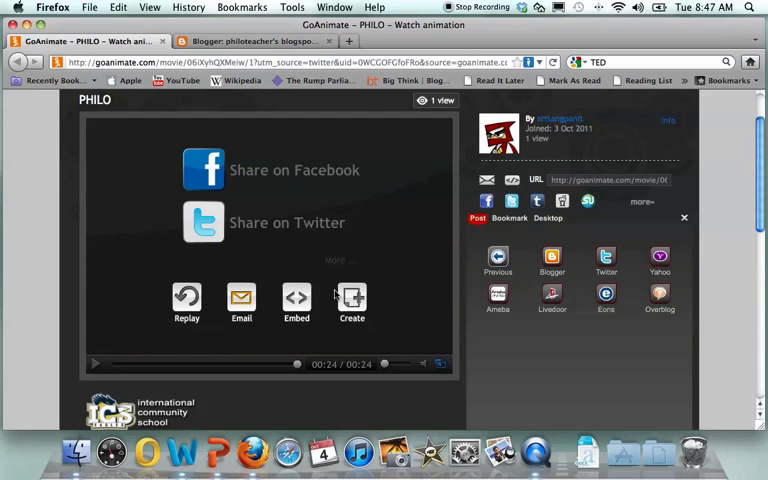
pyautogui.moveTo(380, 268)
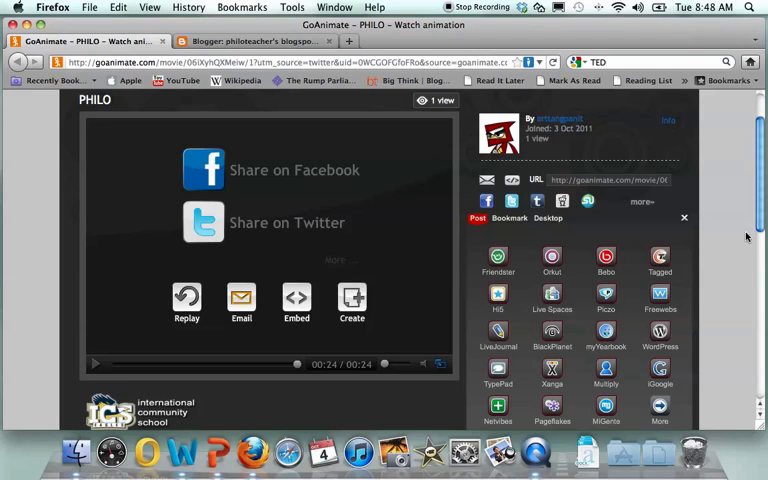
# Scroll down the share panel's expanded list of sharing services.
pyautogui.scroll(-3)
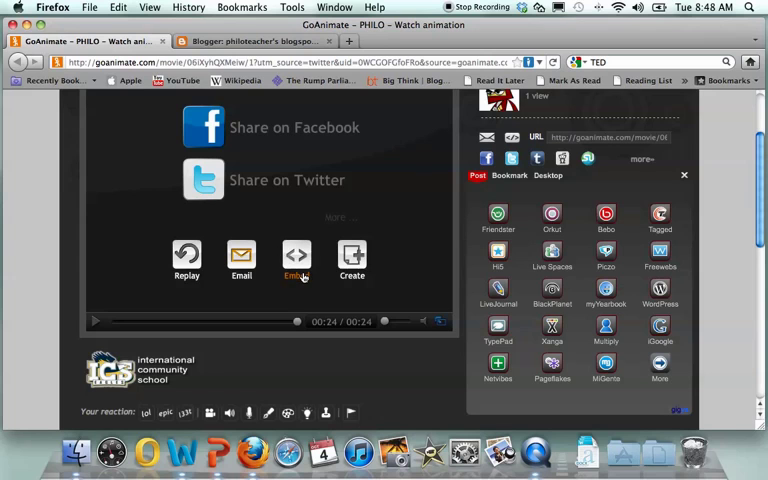
# Select and copy the 'Embed this animation on your website' code.
pyautogui.click(296, 262)
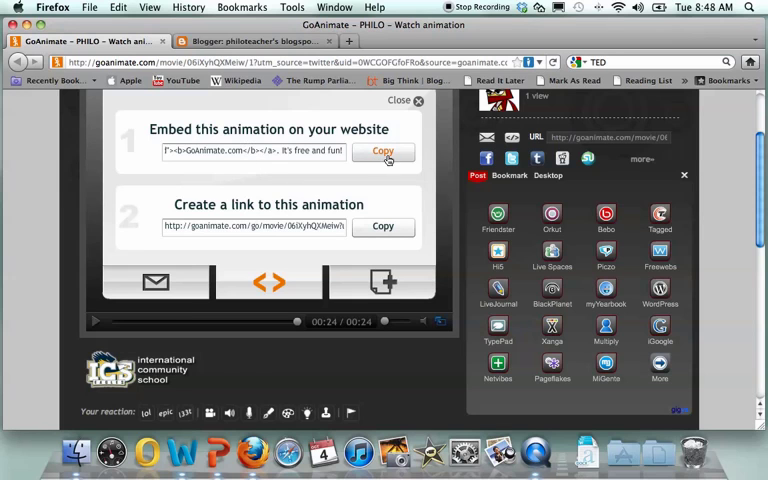
pyautogui.click(384, 152)
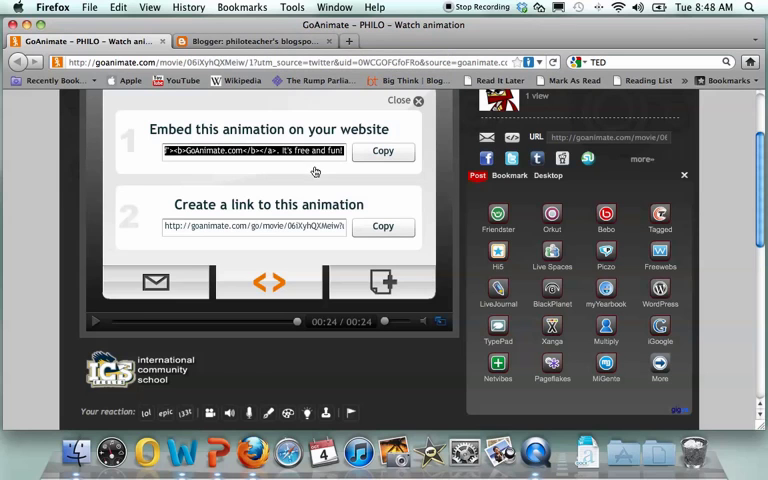
pyautogui.click(260, 40)
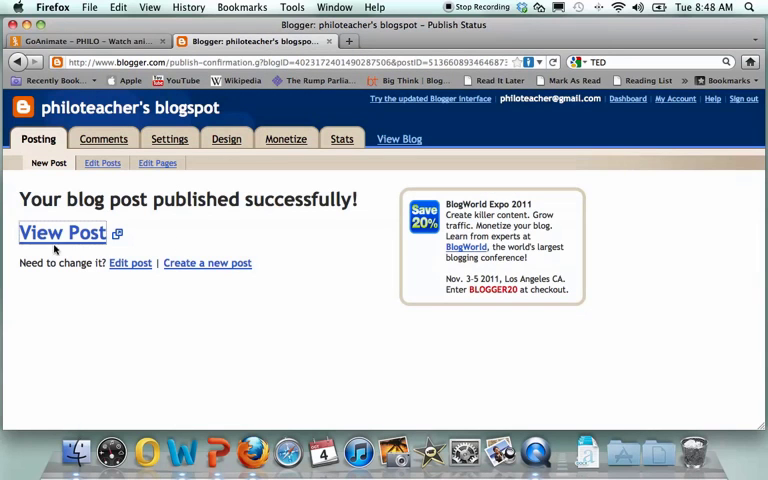
# Create a new post and give it the title 'test embed video'.
pyautogui.click(208, 264)
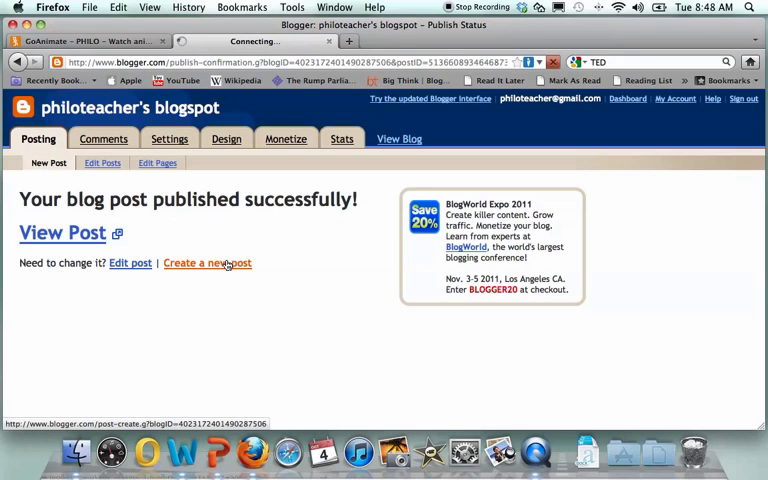
pyautogui.click(208, 264)
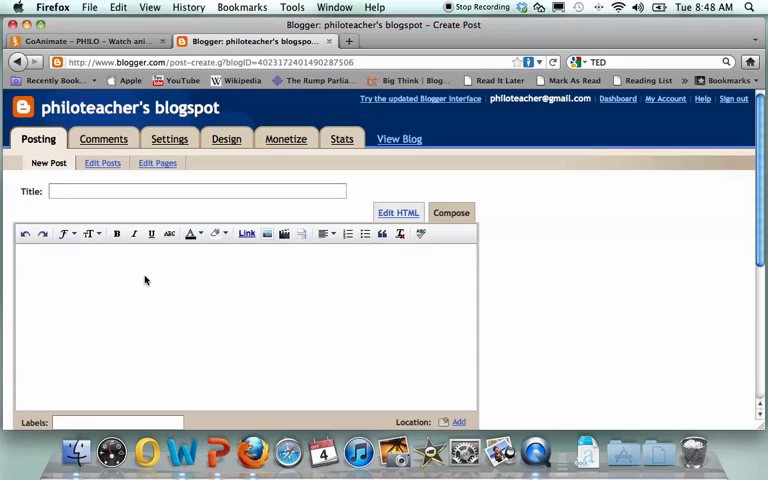
pyautogui.write('test embed video')
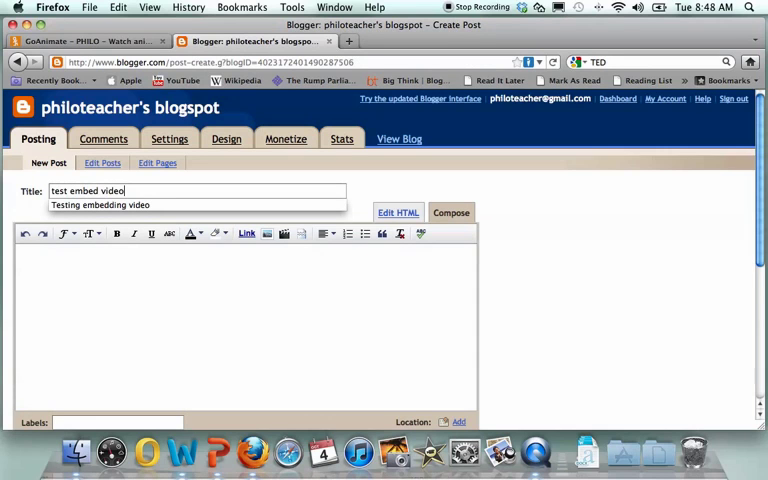
# Write 'This is the test embed page for my students and their movie.' in the post body.
pyautogui.click(160, 292)
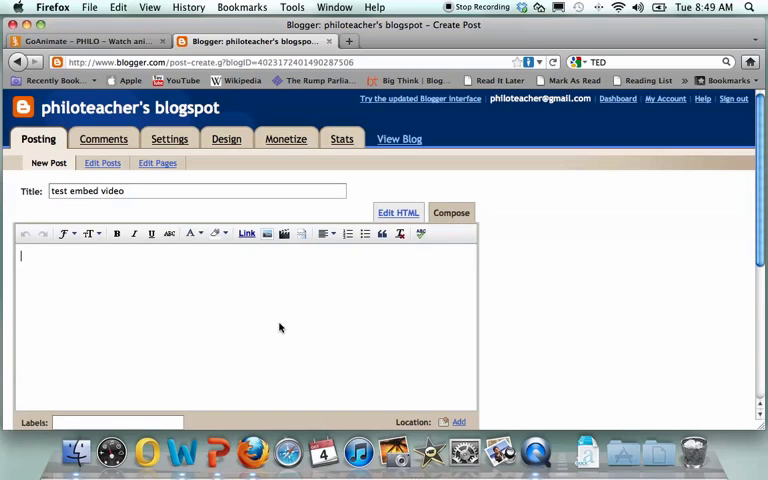
pyautogui.write('This is the test')
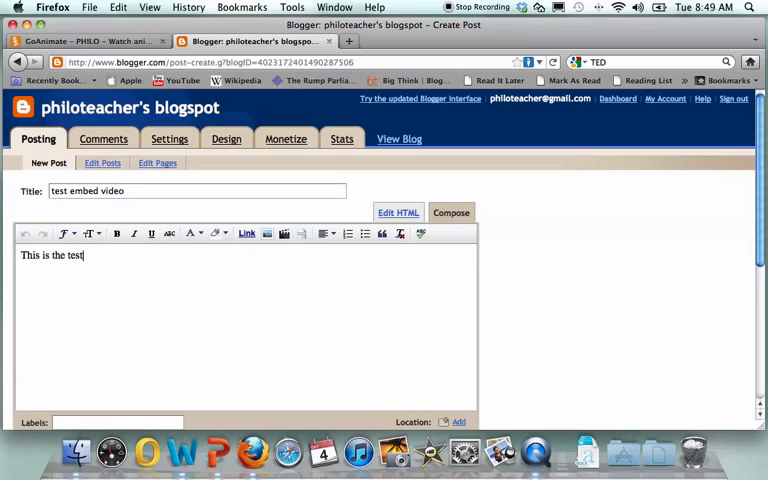
pyautogui.write('embed page for')
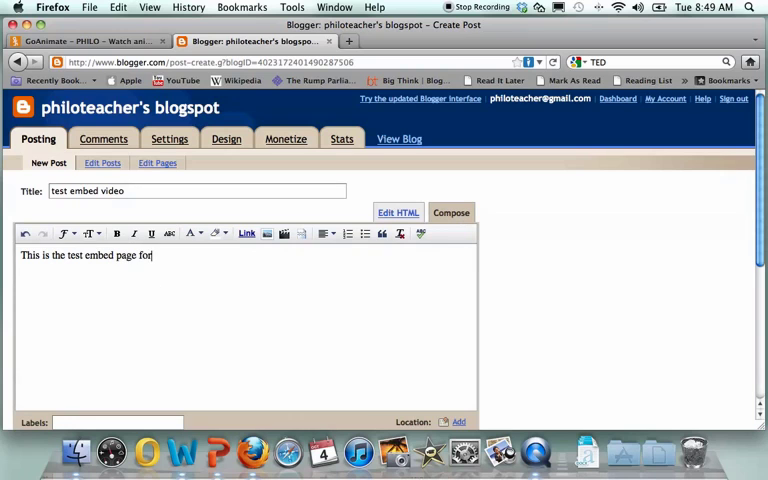
pyautogui.write('my students and the')
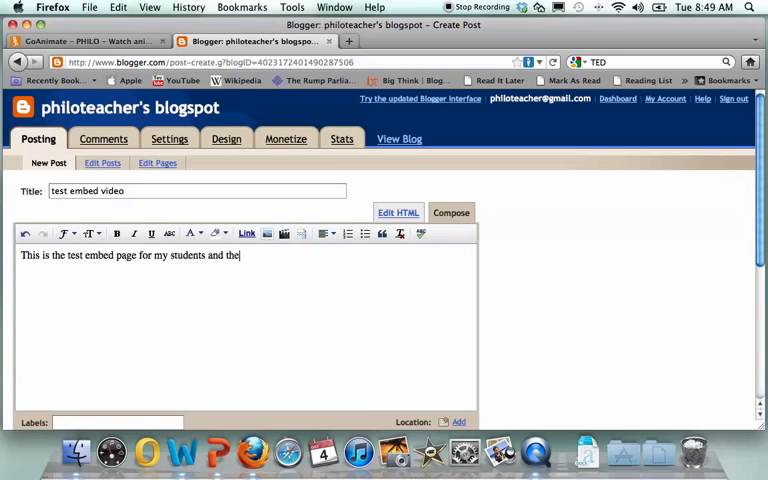
pyautogui.write('ir movie.')
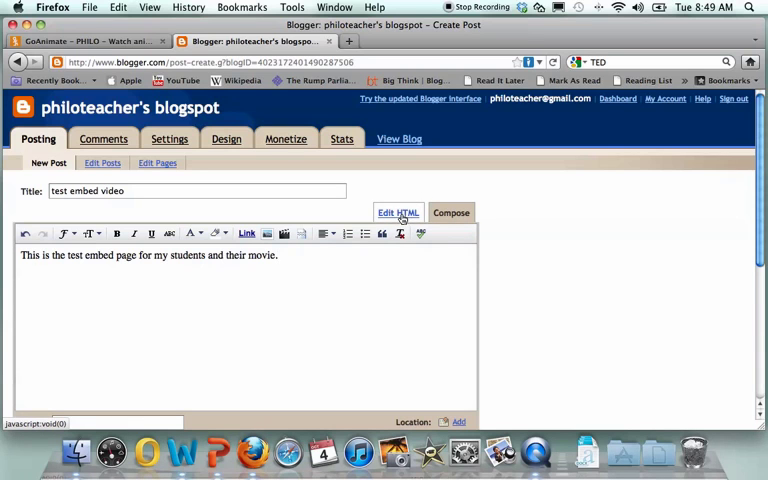
# Paste the GoAnimate embed code into the post's HTML after the text line.
pyautogui.click(398, 212)
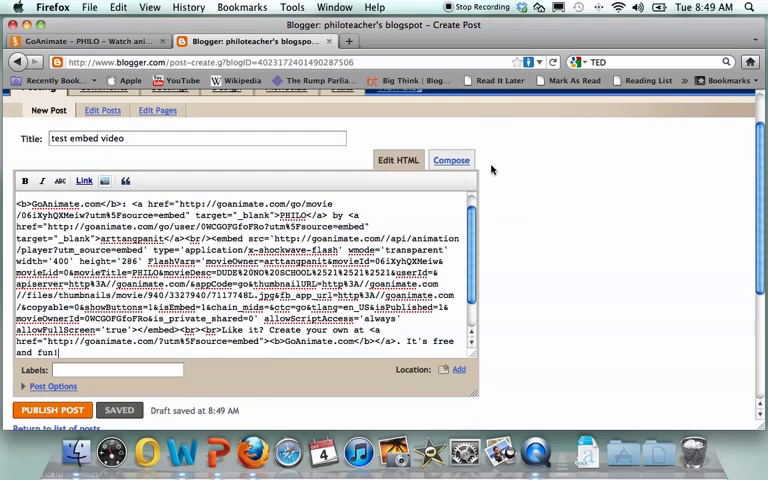
pyautogui.click(452, 160)
pyautogui.write('This is the test embed page for my students and their movie.')
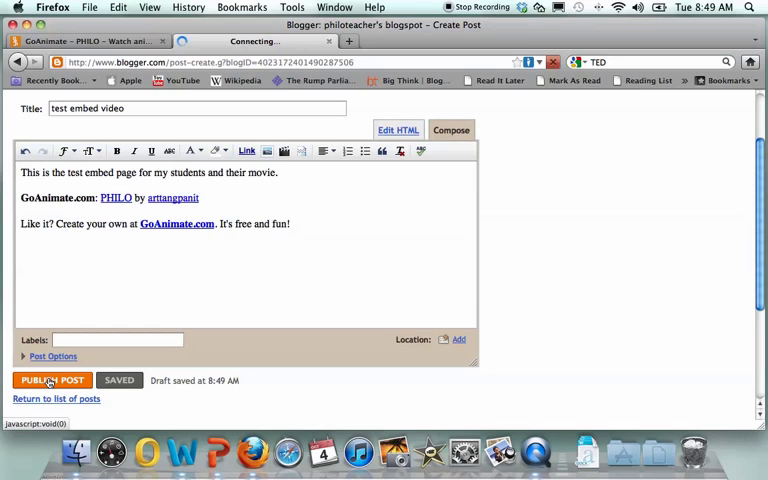
# Publish the post, view it live and play the embedded PHILO cartoon.
pyautogui.click(52, 380)
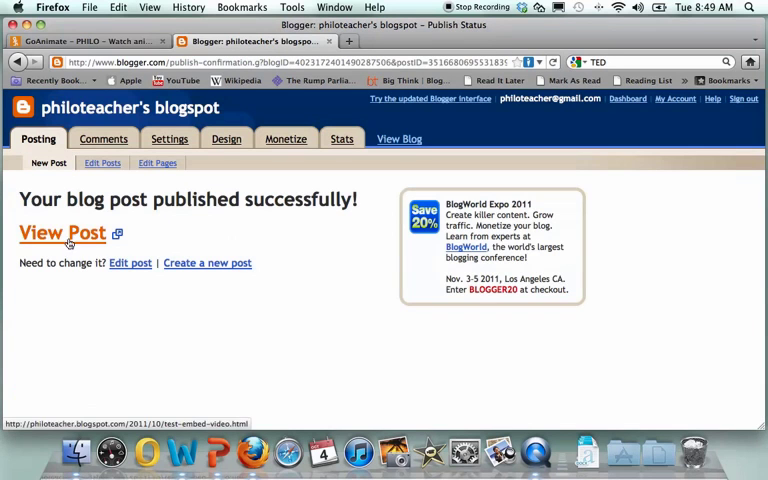
pyautogui.click(62, 232)
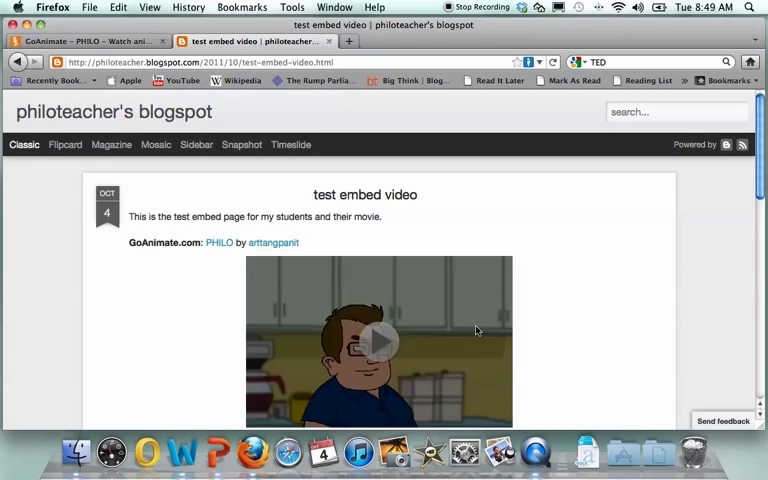
pyautogui.click(378, 340)
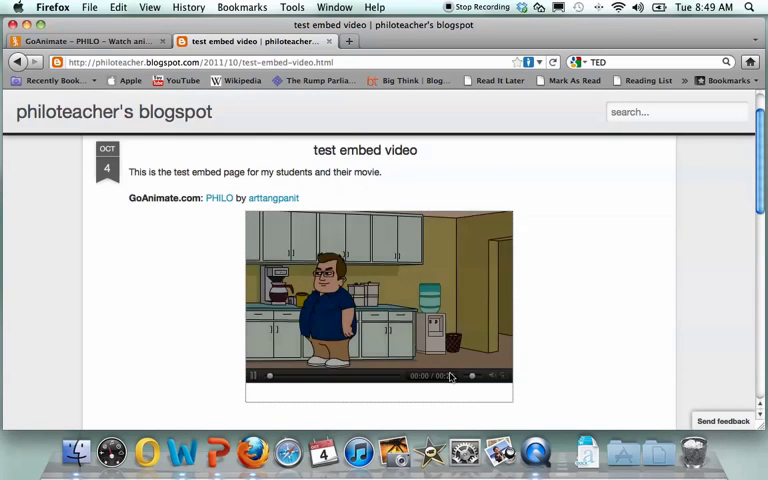
pyautogui.click(254, 376)
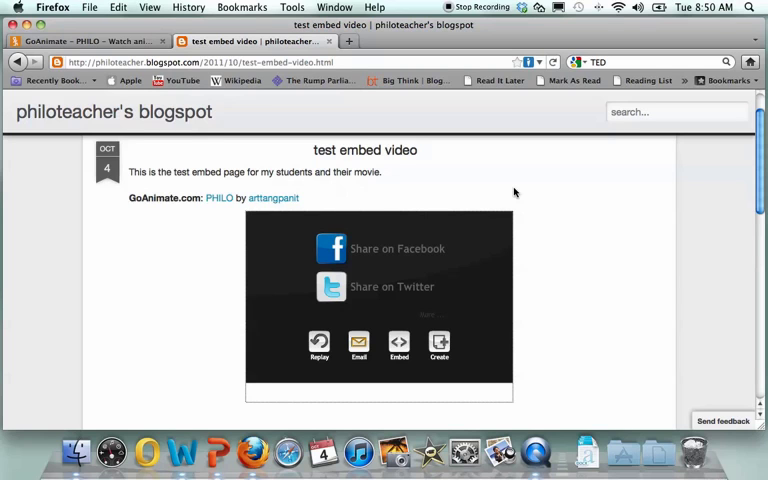
pyautogui.moveTo(560, 96)
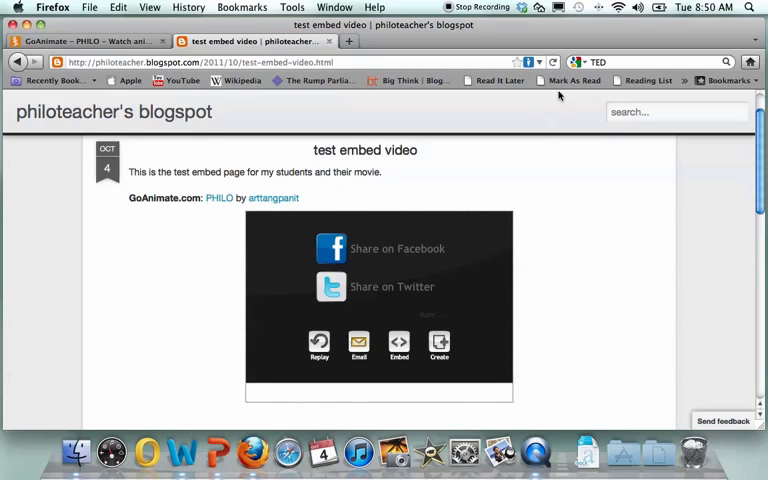